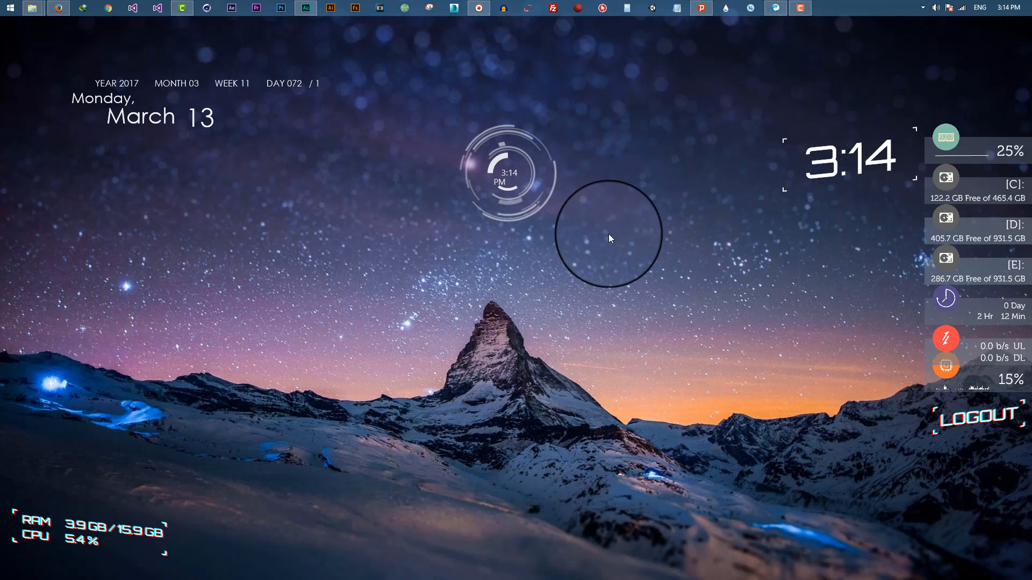
{"action": "mouse_move", "coordinate": [549, 368]}
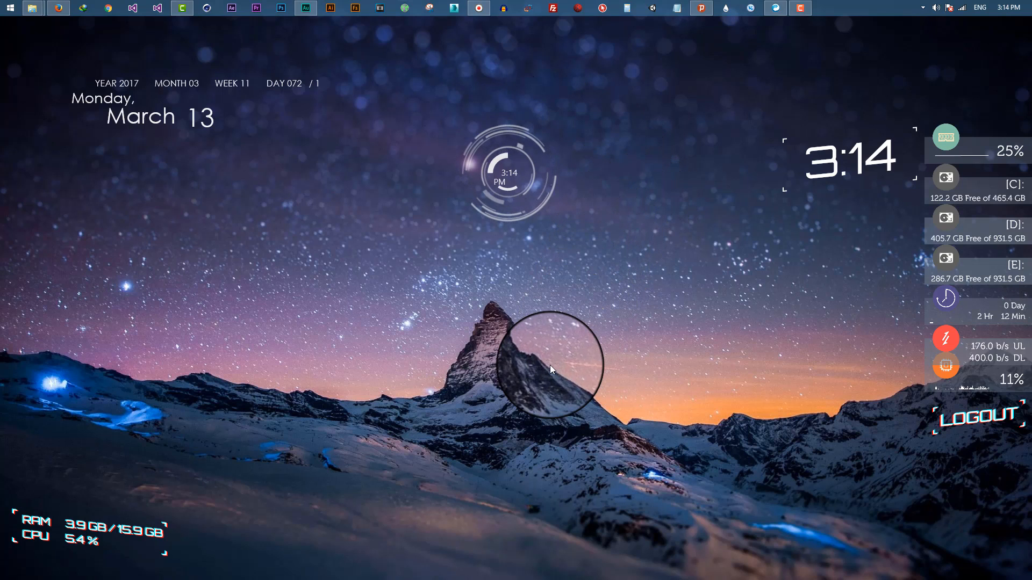
{"action": "mouse_move", "coordinate": [310, 25]}
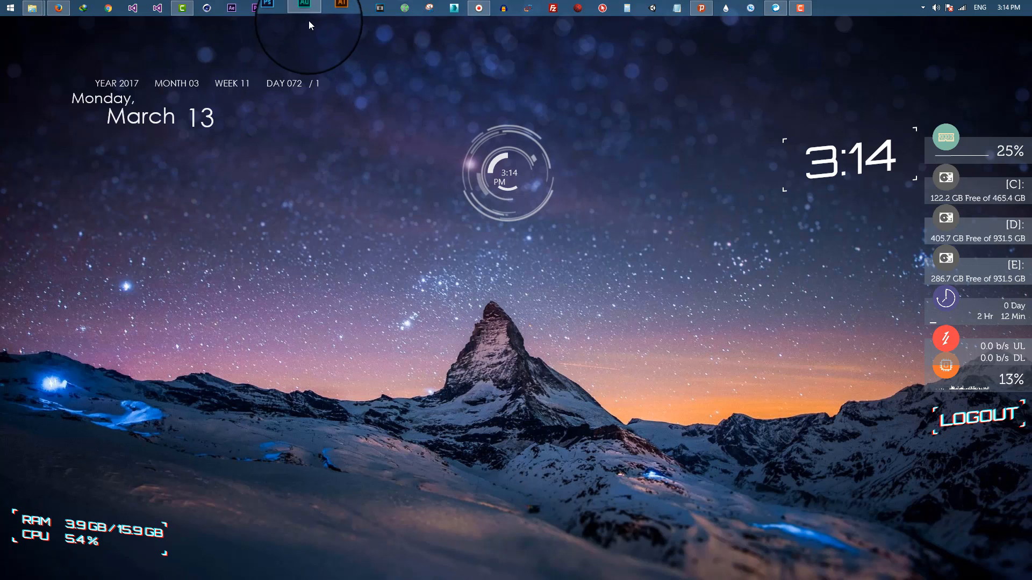
Create a new empty audio file: Mono, 44100 Hz, 32-bit float (Untitled 3)
{"action": "left_click", "coordinate": [303, 8]}
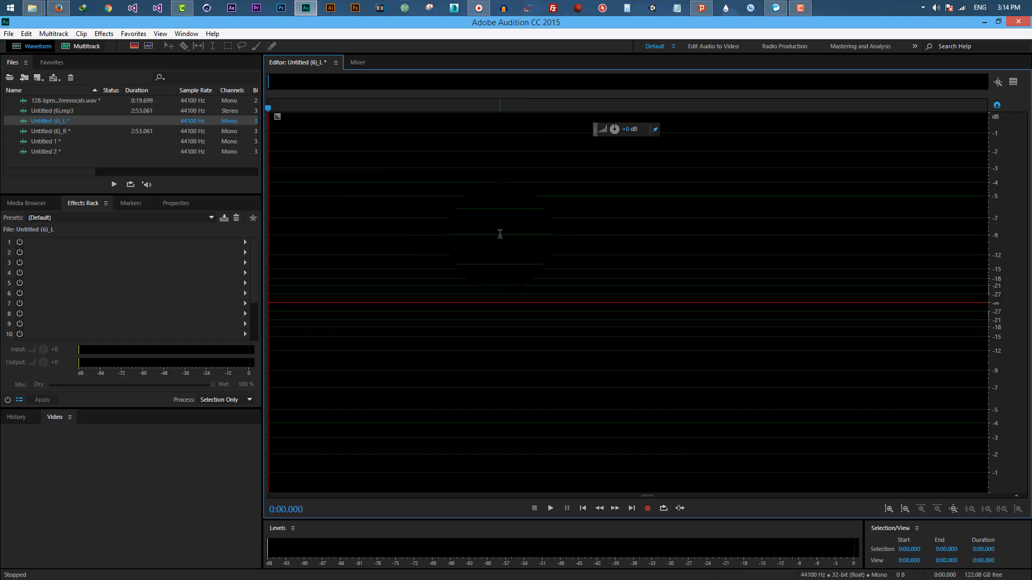
{"action": "left_click", "coordinate": [9, 33]}
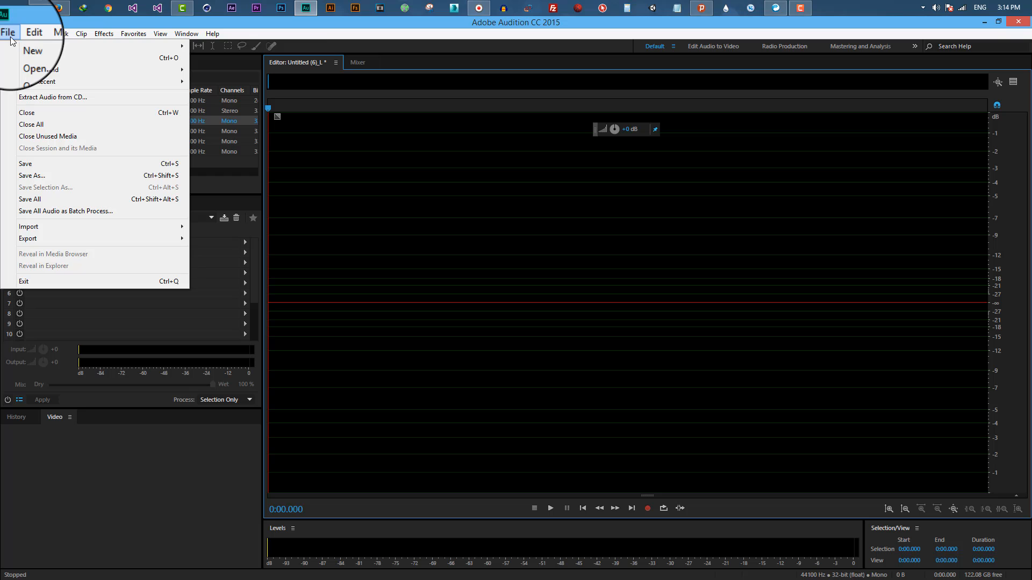
{"action": "left_click", "coordinate": [32, 50]}
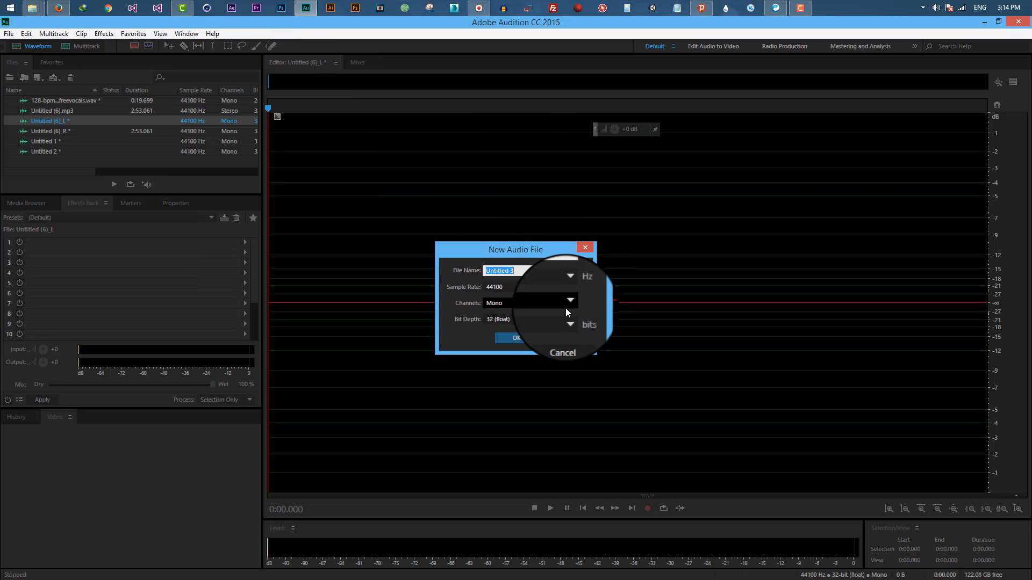
{"action": "left_click", "coordinate": [517, 337]}
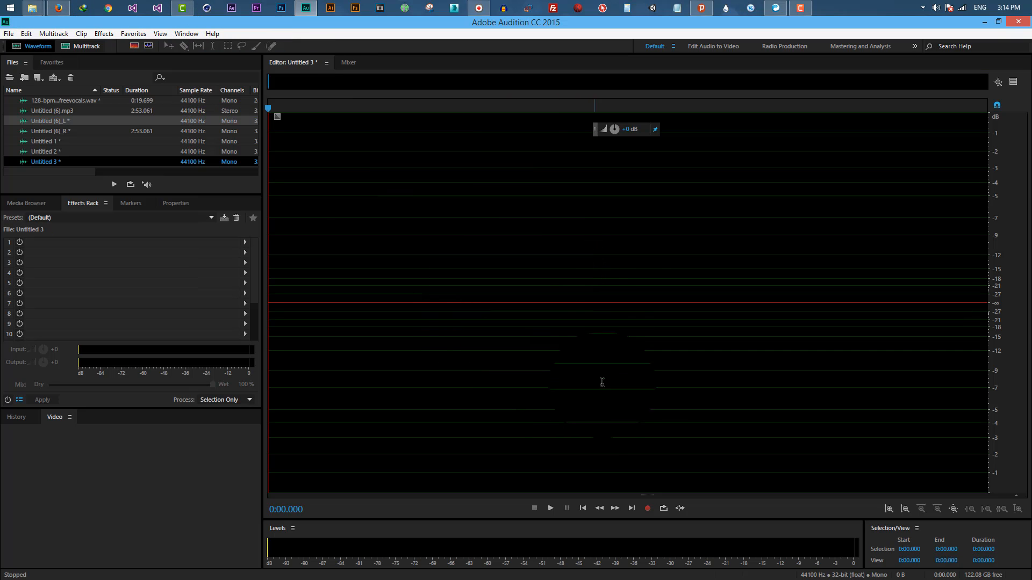
Record a 5.8-second vocal take and capture a noise print from its silent first second
{"action": "left_click", "coordinate": [646, 507]}
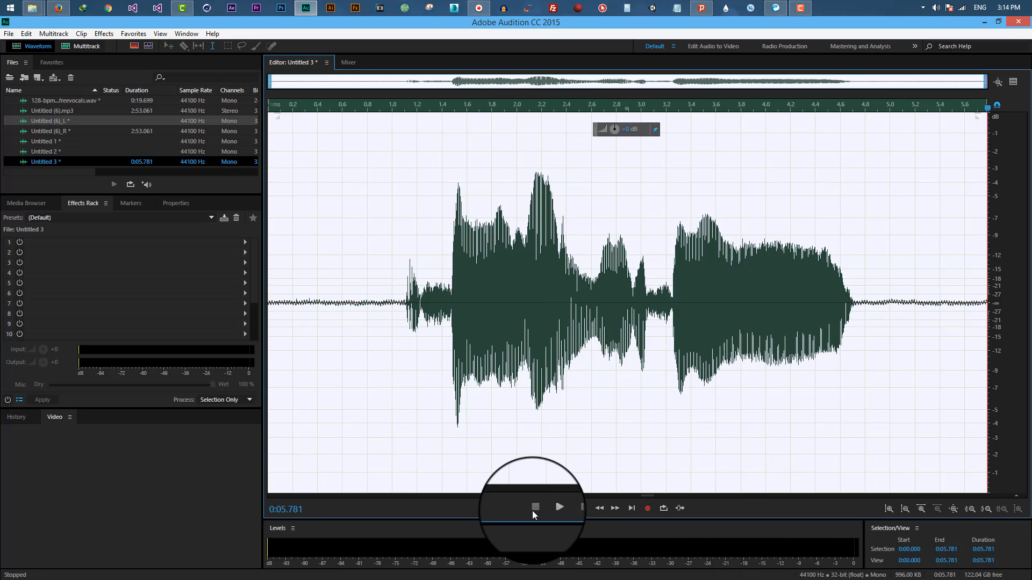
{"action": "left_click", "coordinate": [558, 507]}
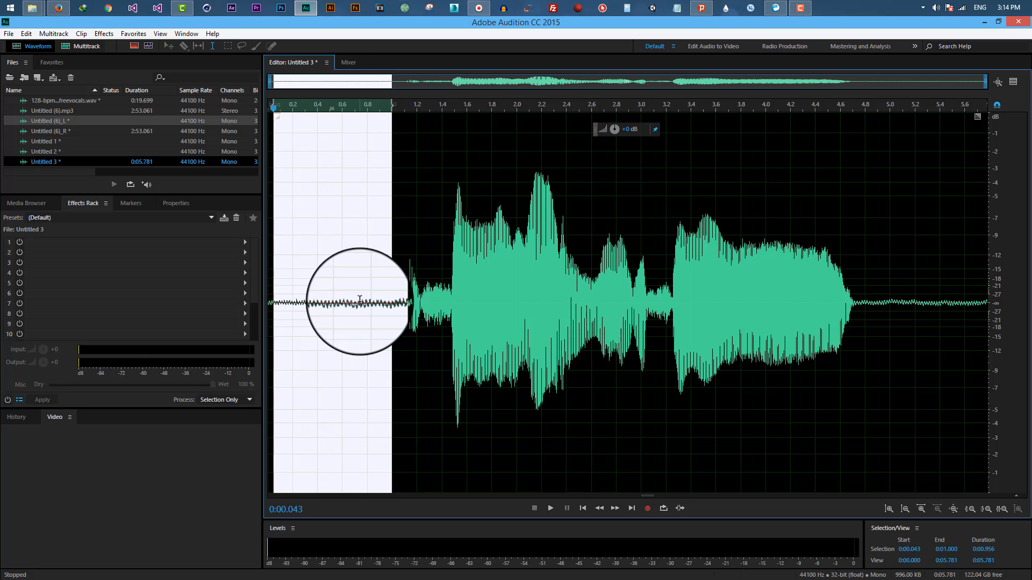
{"action": "right_click", "coordinate": [360, 300]}
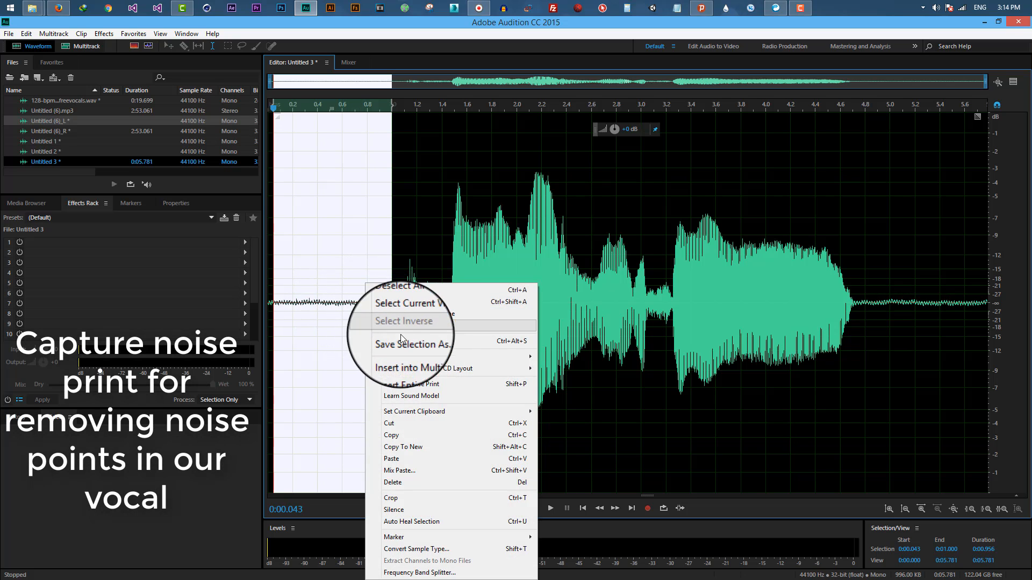
{"action": "mouse_move", "coordinate": [410, 385]}
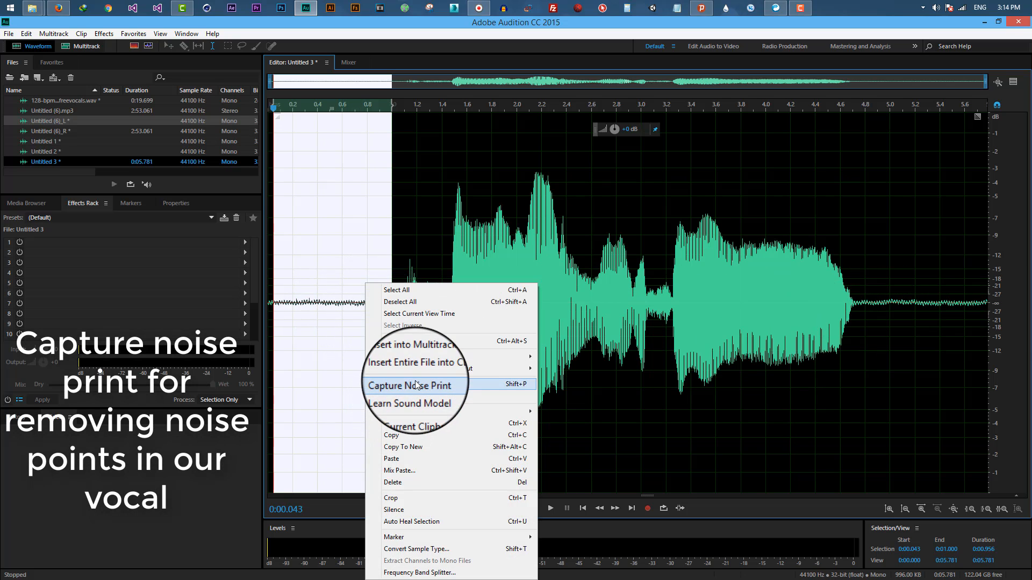
{"action": "left_click", "coordinate": [410, 385]}
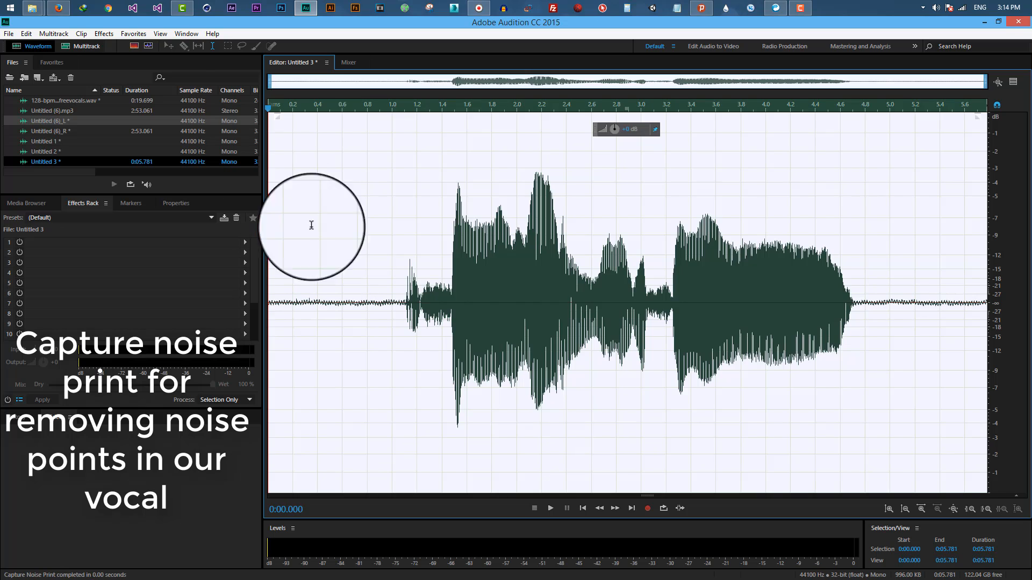
Apply Noise Reduction (process) to the vocal using the captured noise print
{"action": "left_click", "coordinate": [103, 34]}
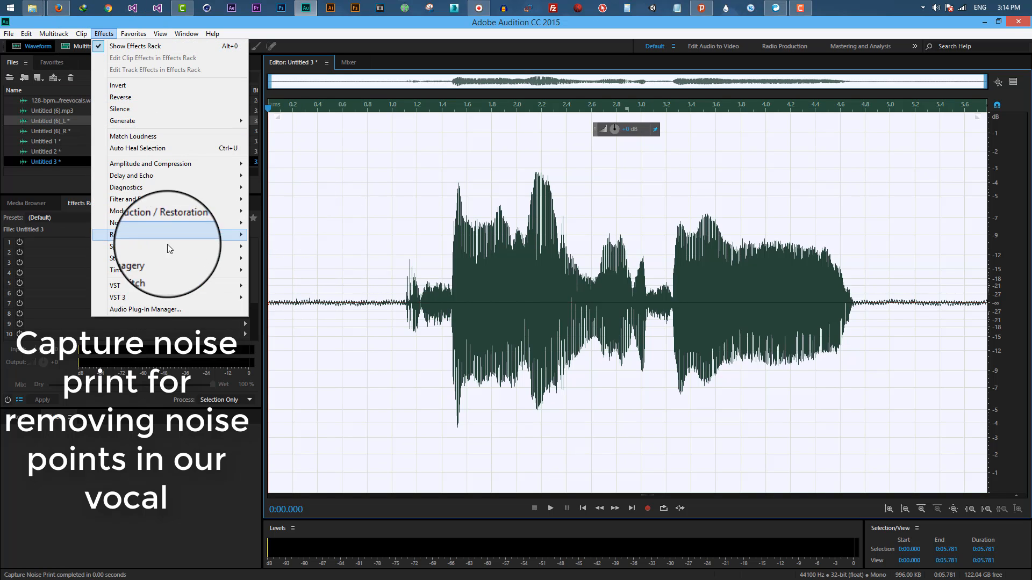
{"action": "mouse_move", "coordinate": [152, 223]}
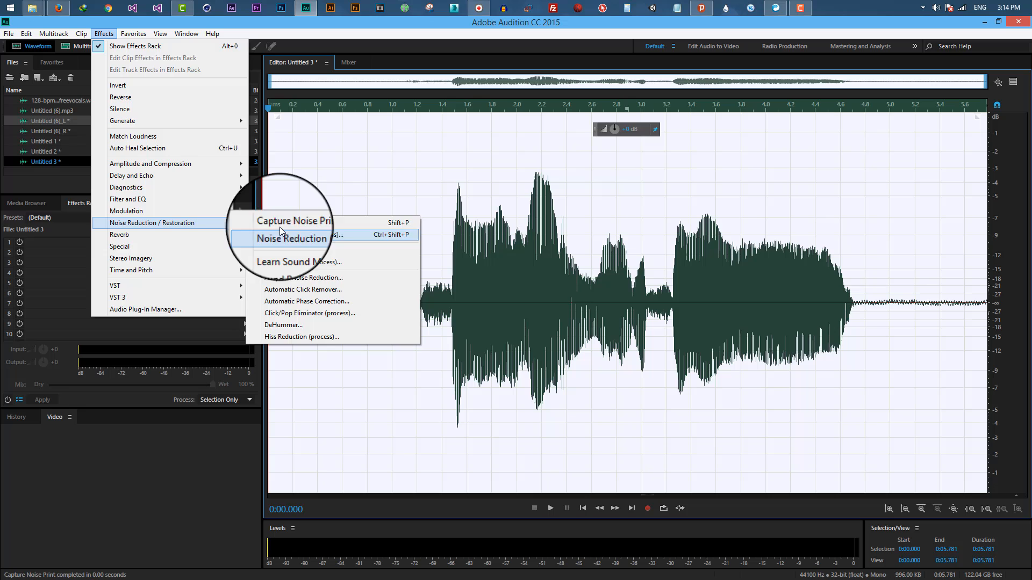
{"action": "left_click", "coordinate": [291, 238]}
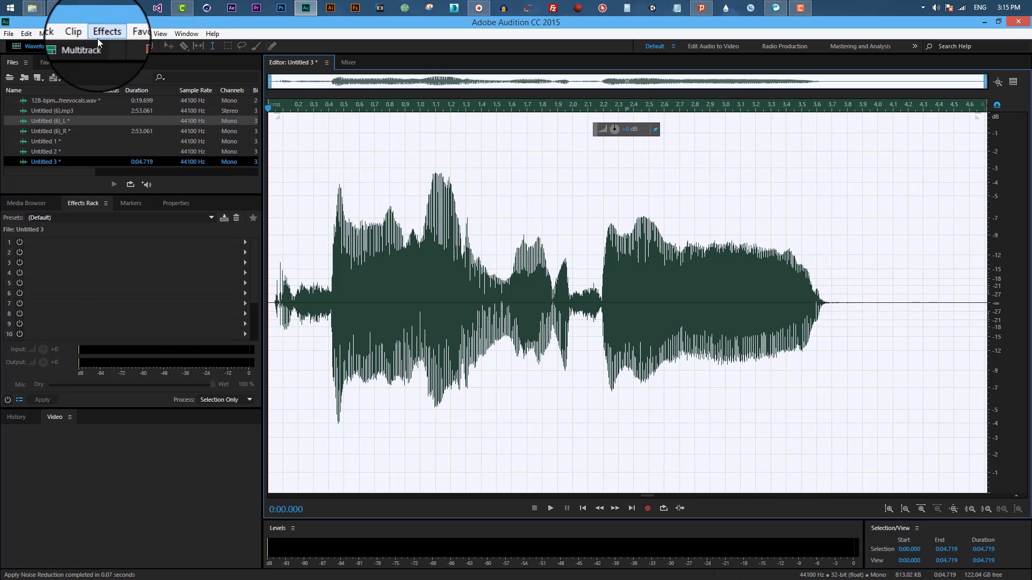
Add an Automatic Pitch Correction effect via Time and Pitch, defaulting to G Major
{"action": "left_click", "coordinate": [107, 33]}
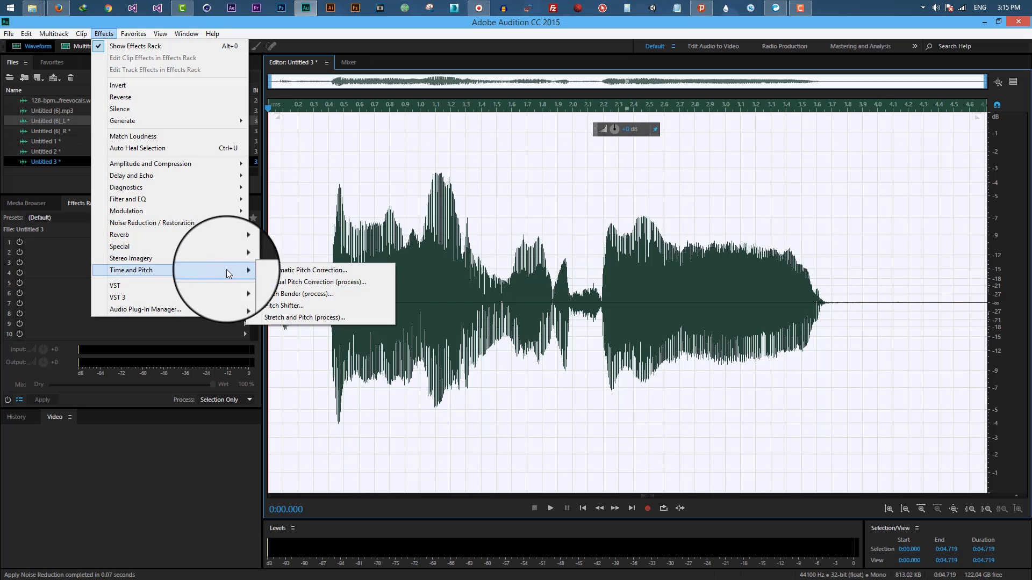
{"action": "left_click", "coordinate": [312, 270]}
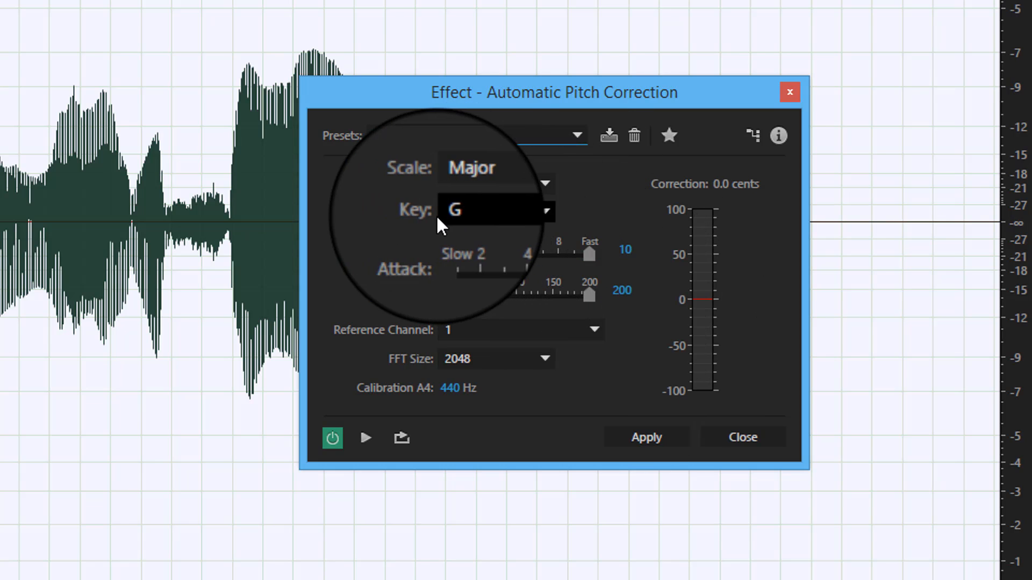
{"action": "left_click", "coordinate": [496, 209]}
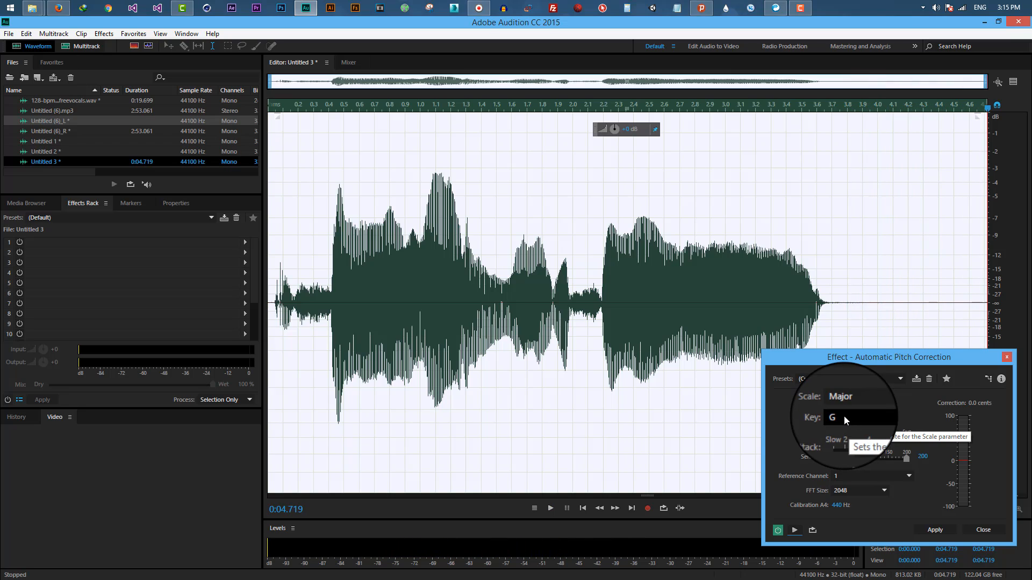
Set the correction key to C with Major scale and preview the corrected vocal
{"action": "left_click", "coordinate": [885, 417]}
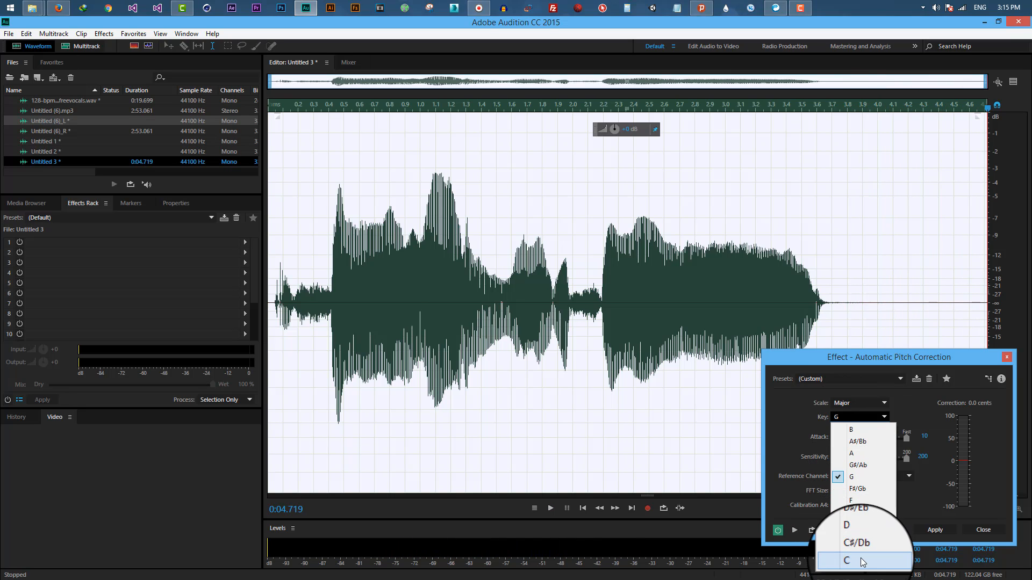
{"action": "left_click", "coordinate": [863, 560]}
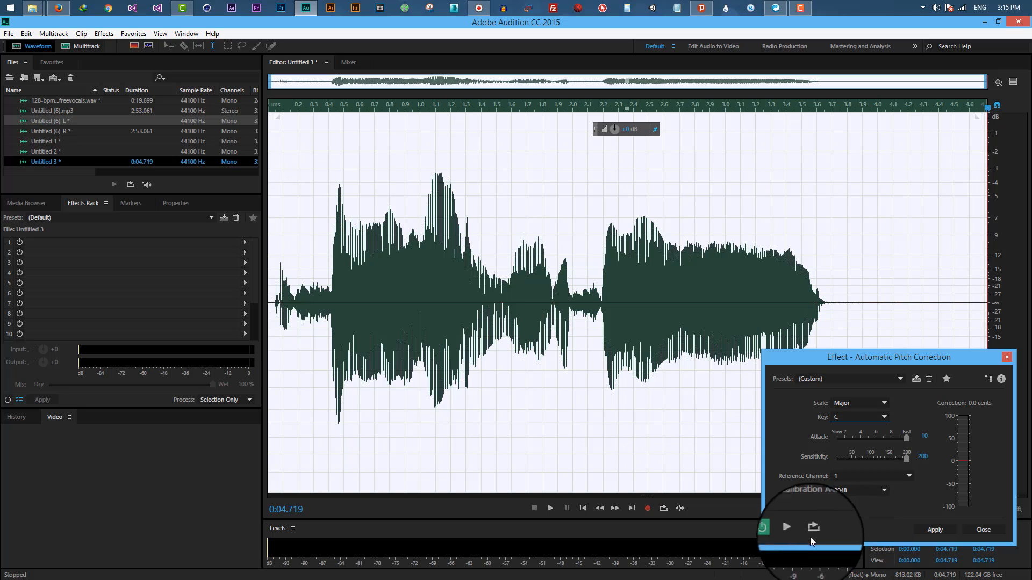
{"action": "left_click", "coordinate": [786, 527]}
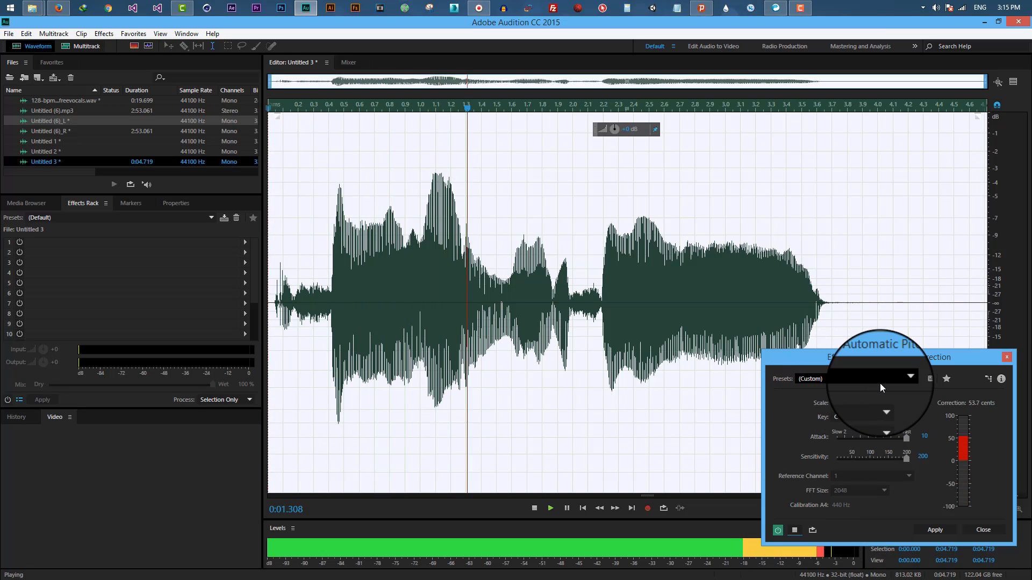